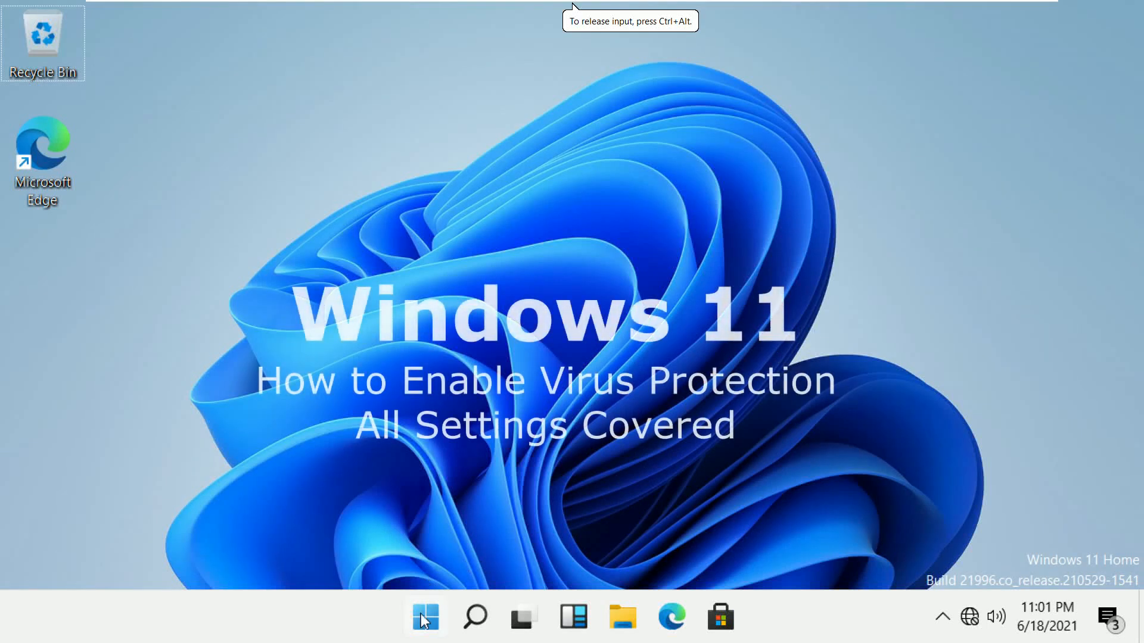
Open the Start menu from the taskbar to show pinned apps.
left_click(424, 618)
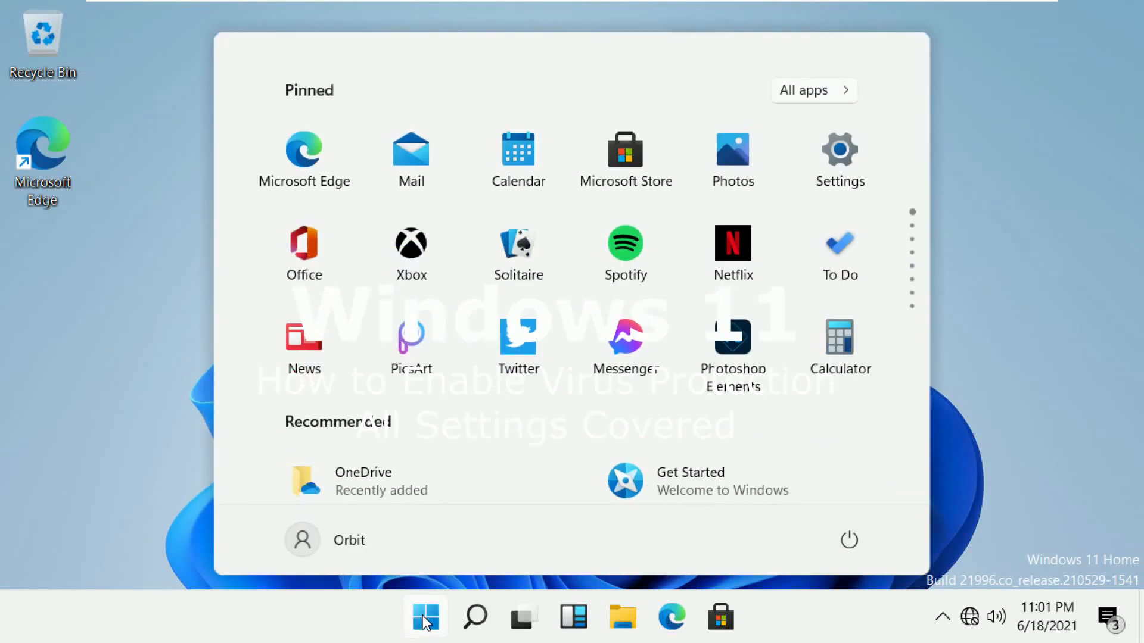
mouse_move(850, 162)
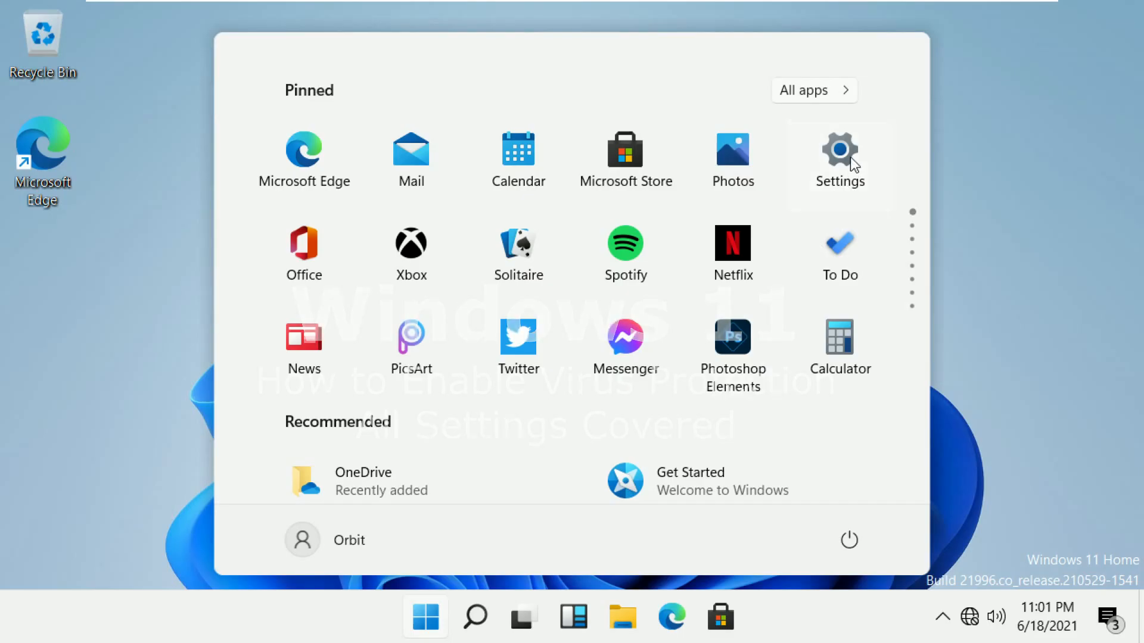
Launch Settings and search 'secur' to reach the Windows Security settings page.
left_click(839, 148)
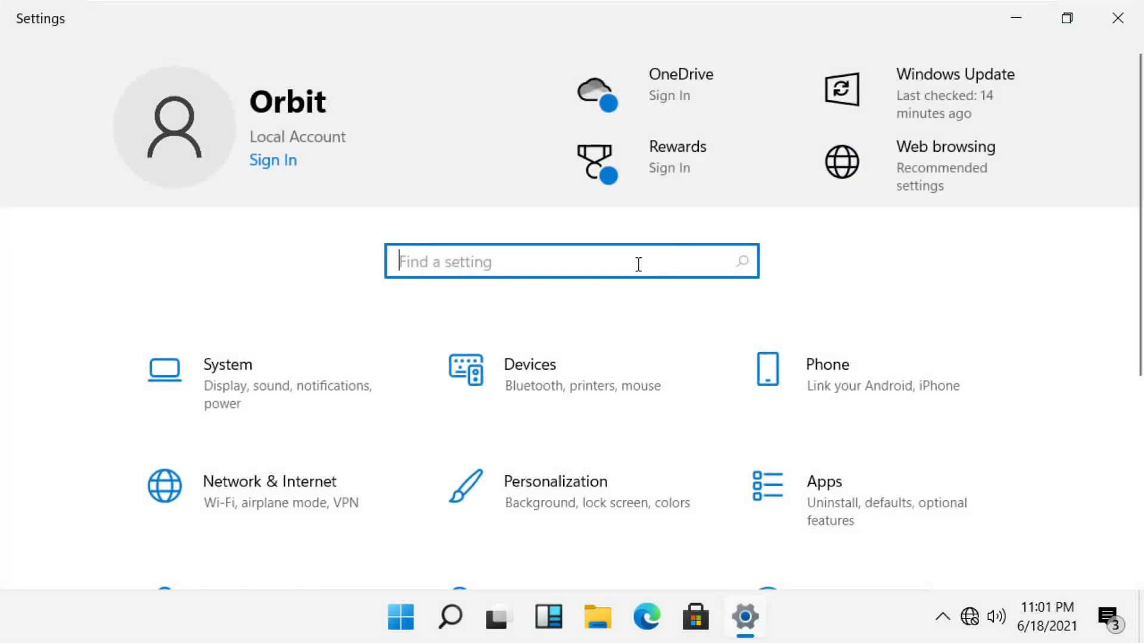
type("secur")
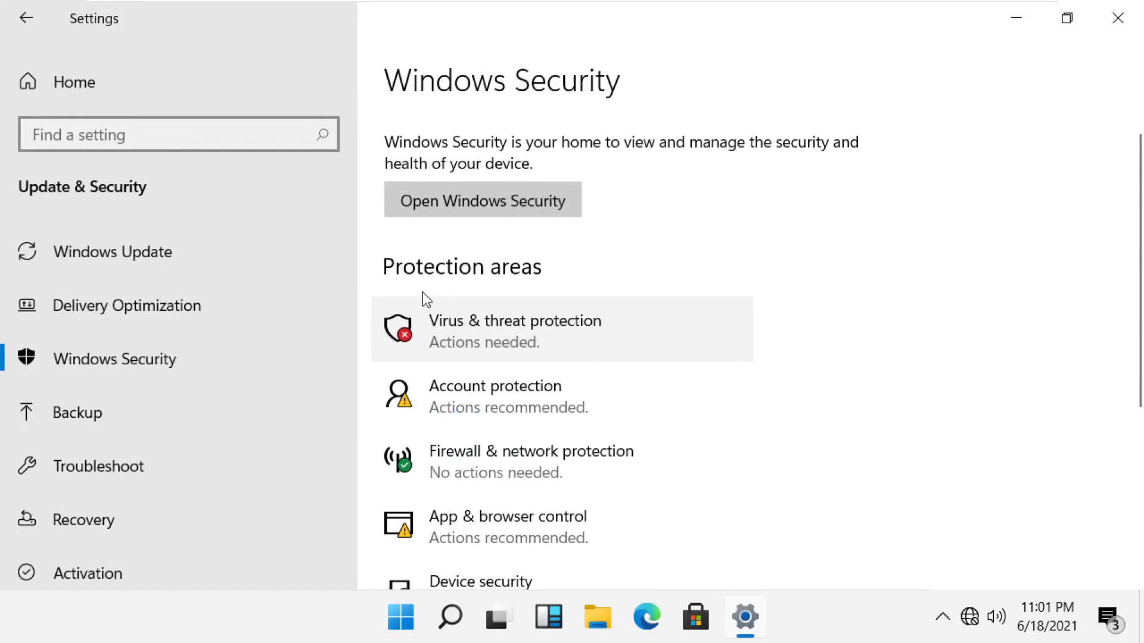
mouse_move(150, 356)
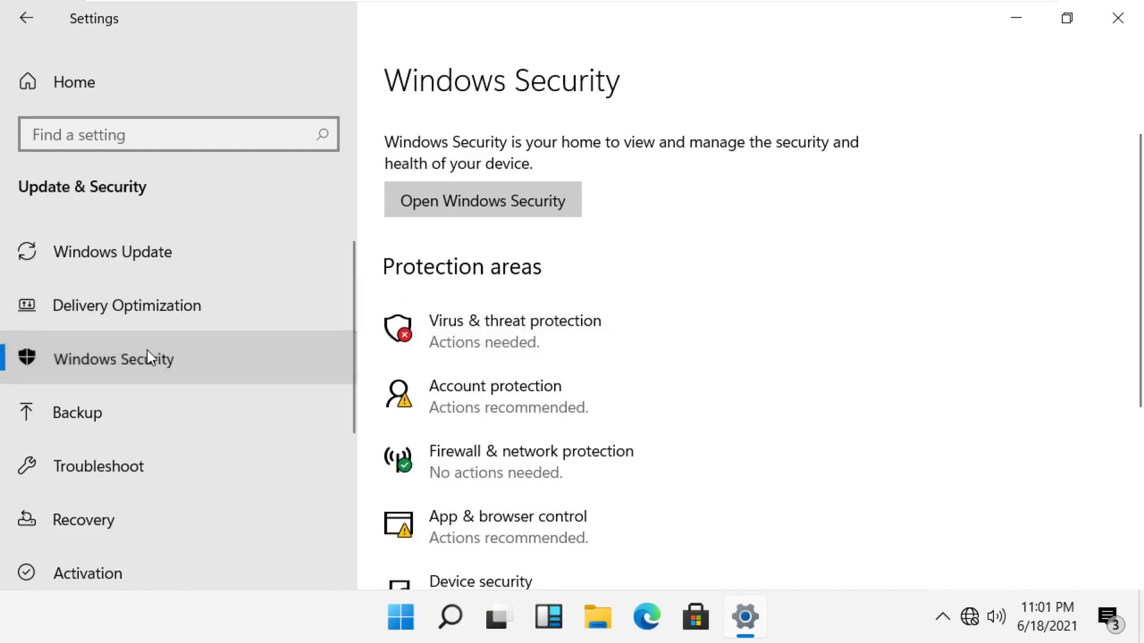
mouse_move(482, 343)
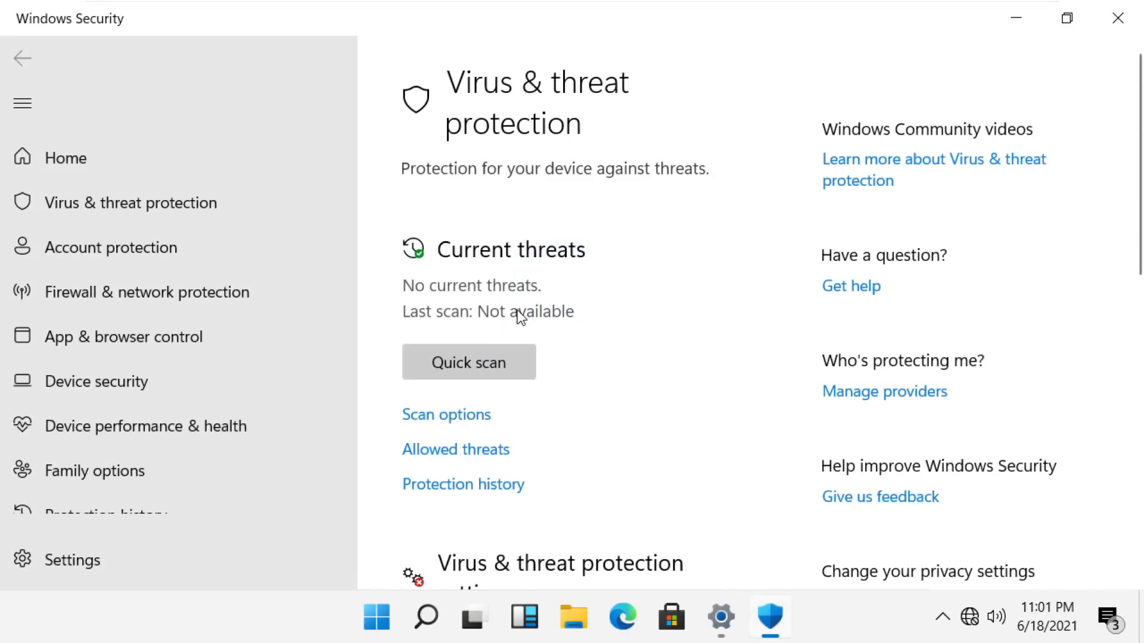
Scroll to Protection updates to view the security intelligence version details.
scroll("down", 3)
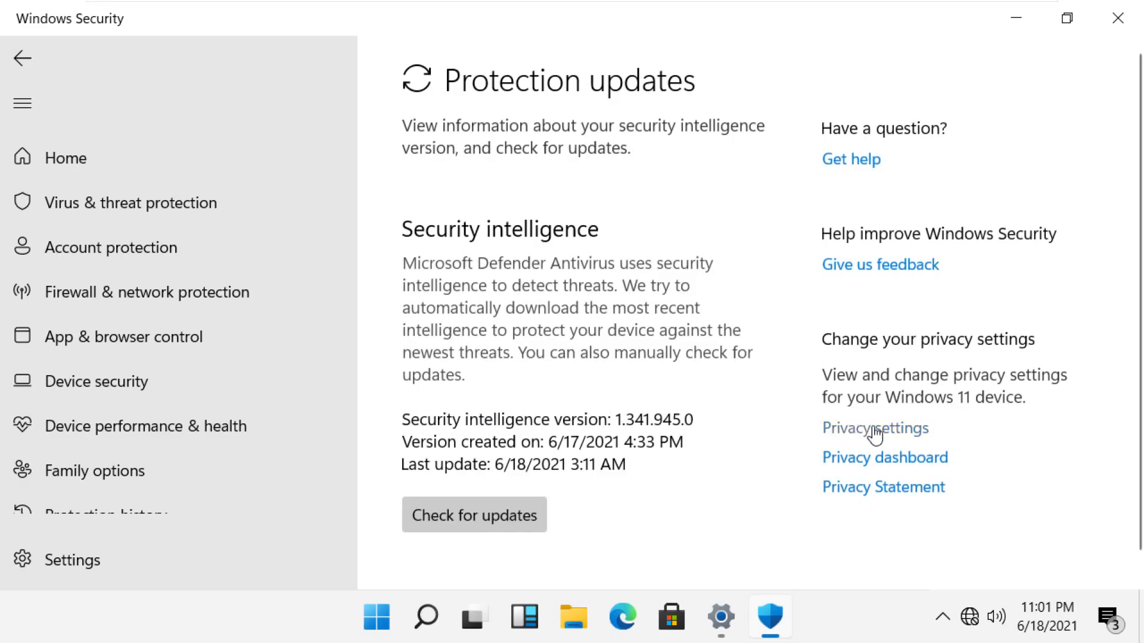
Turn on advertising ID and suggested content privacy toggles, then return to Windows Security.
left_click(875, 428)
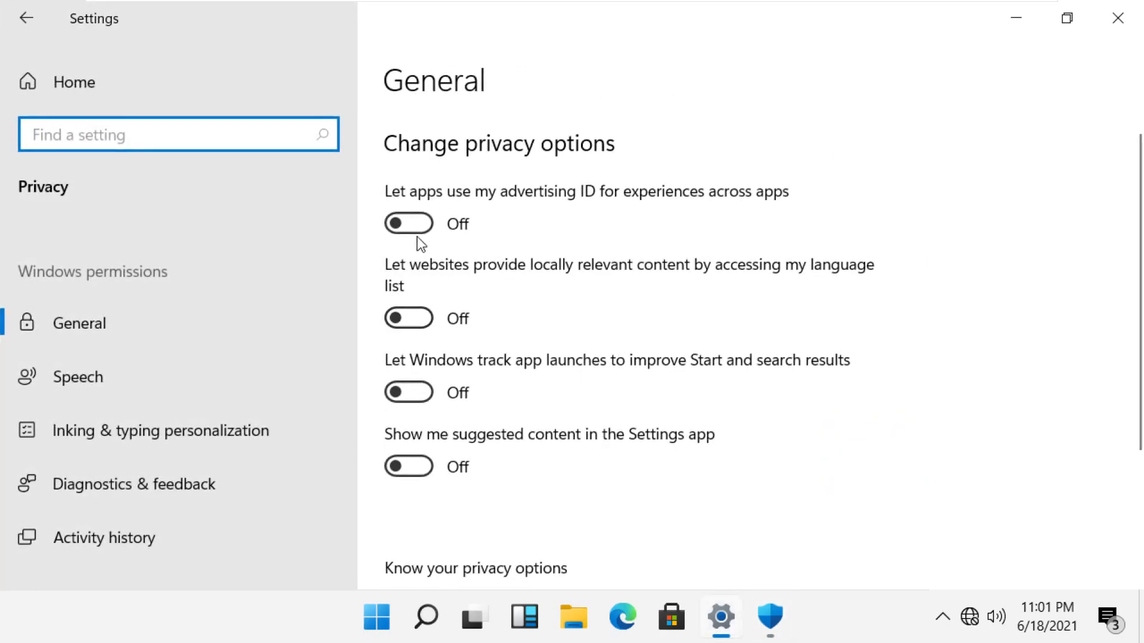
left_click(408, 224)
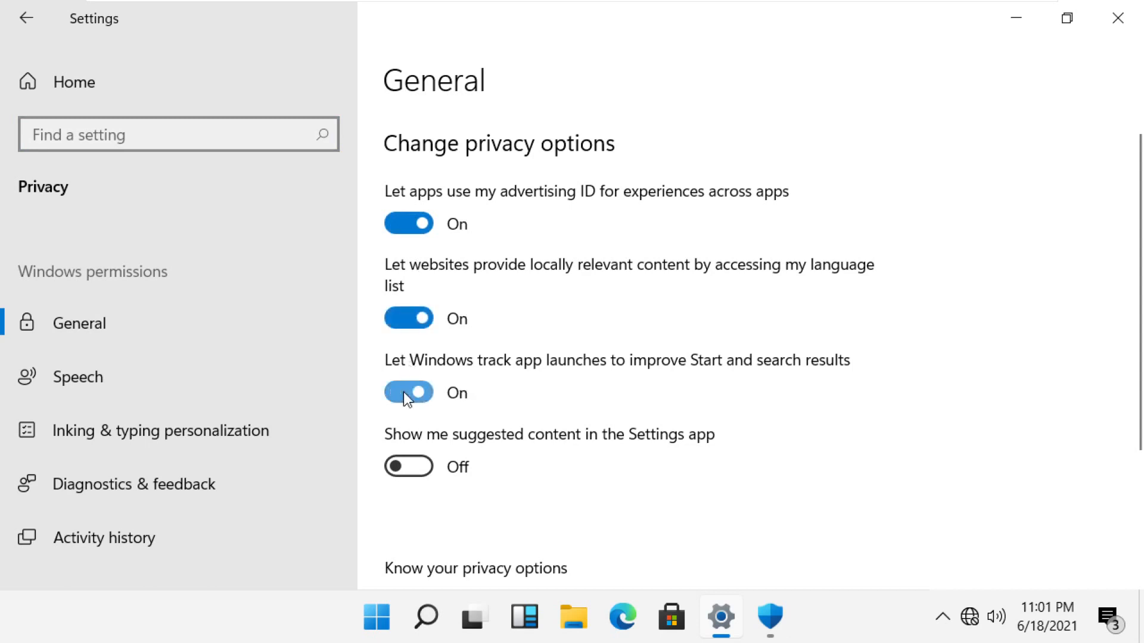
left_click(408, 466)
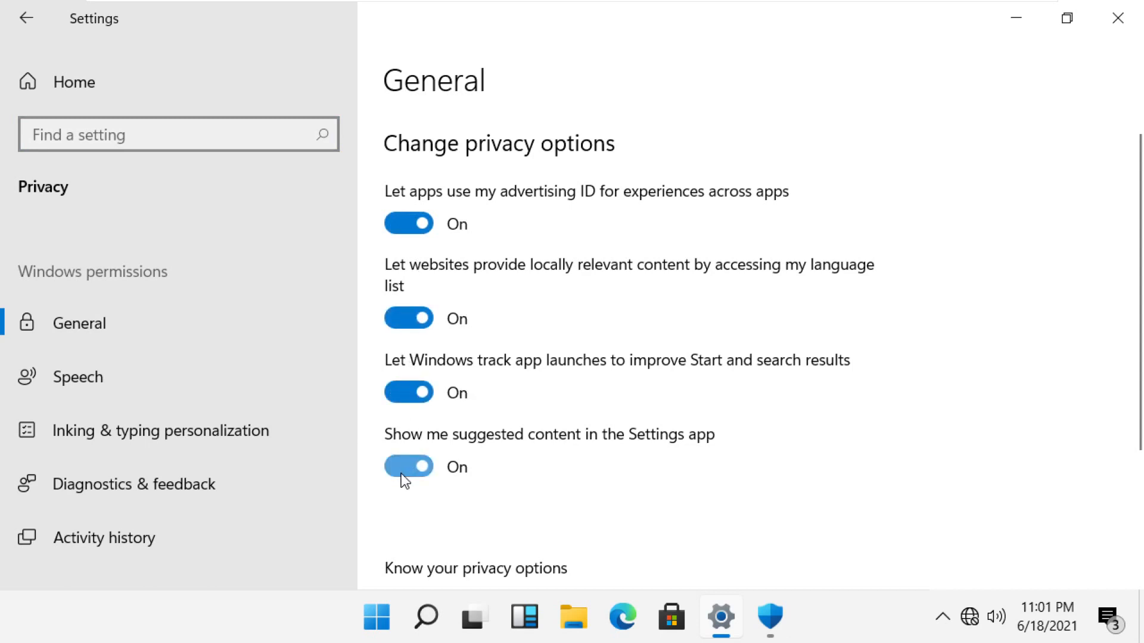
left_click(26, 19)
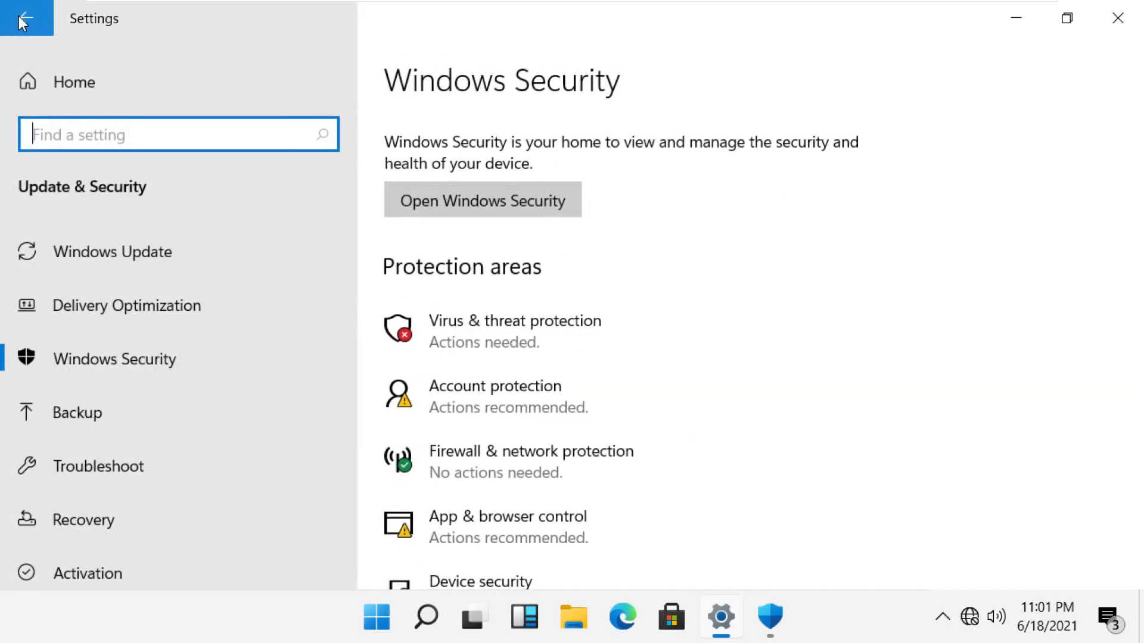
Go to Virus & threat protection in Windows Security and open Manage settings.
left_click(482, 200)
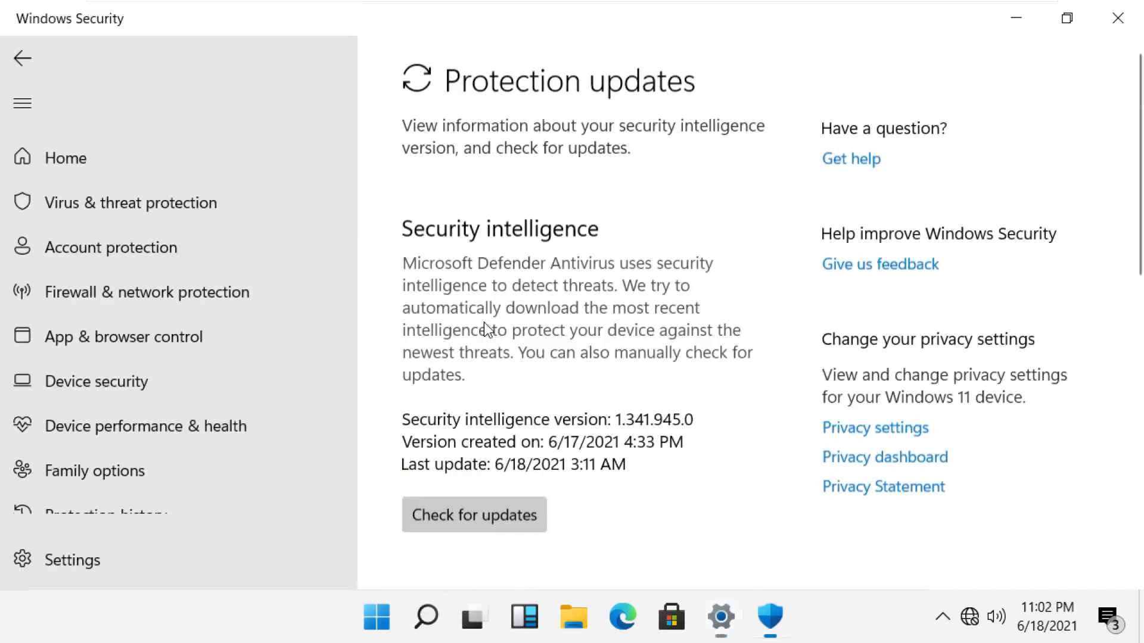
left_click(129, 203)
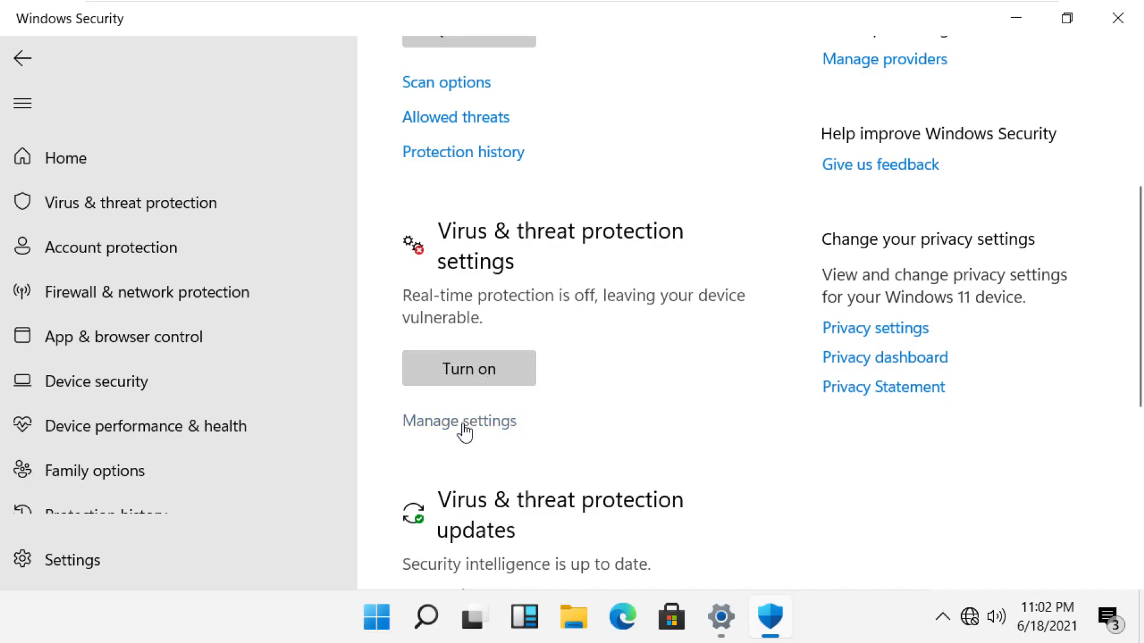
left_click(459, 421)
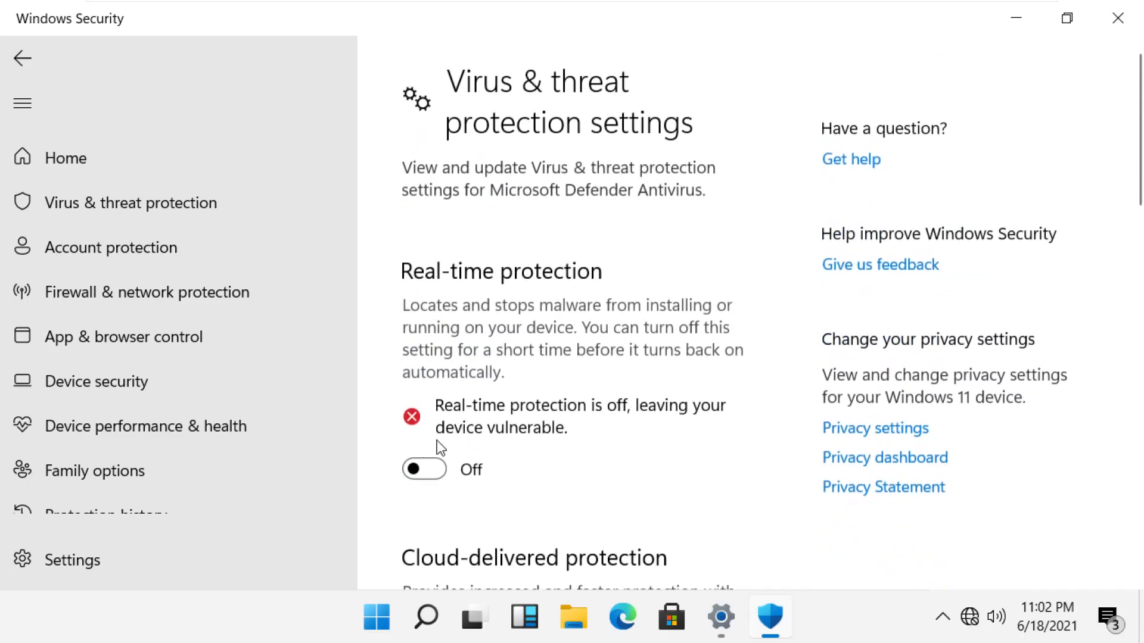
Switch real-time protection on and approve the User Account Control prompt.
left_click(424, 470)
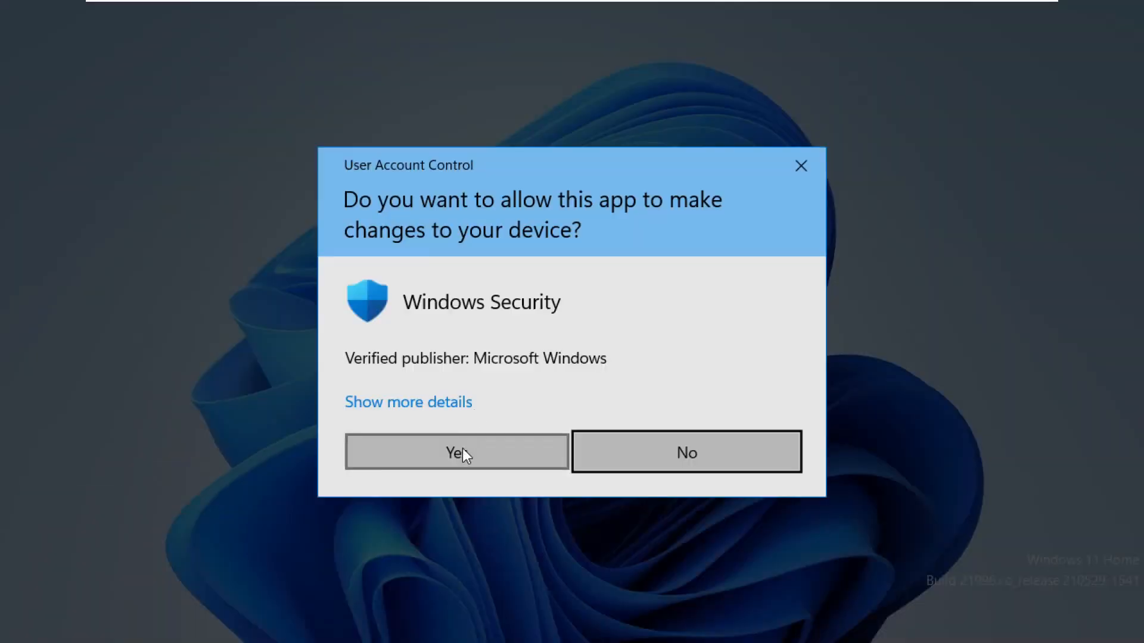
left_click(455, 452)
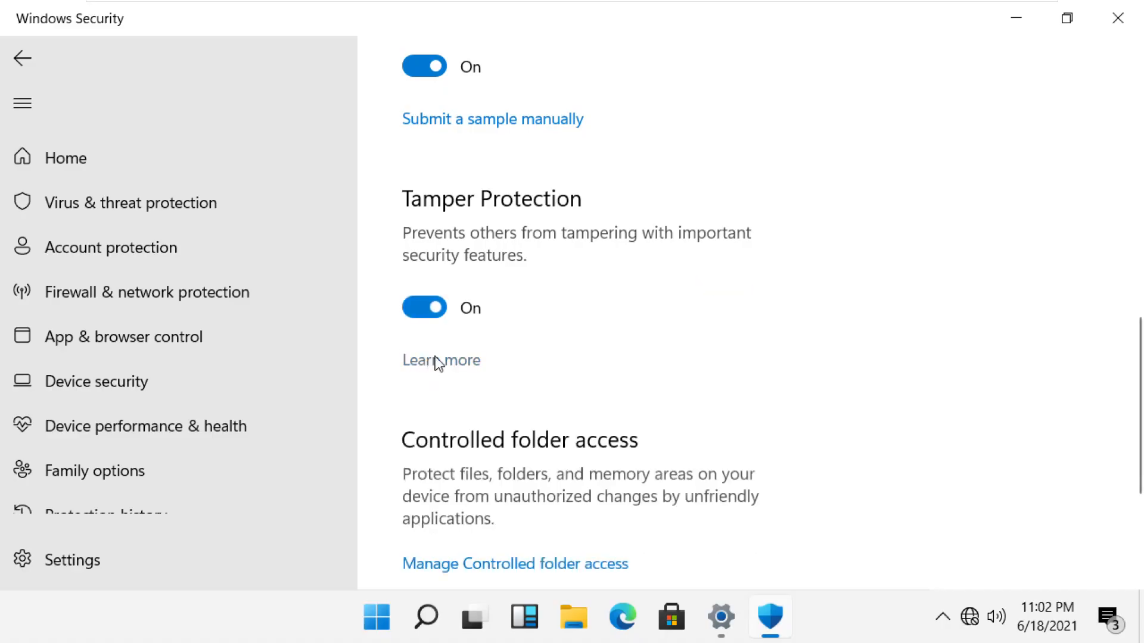
scroll("down", 3)
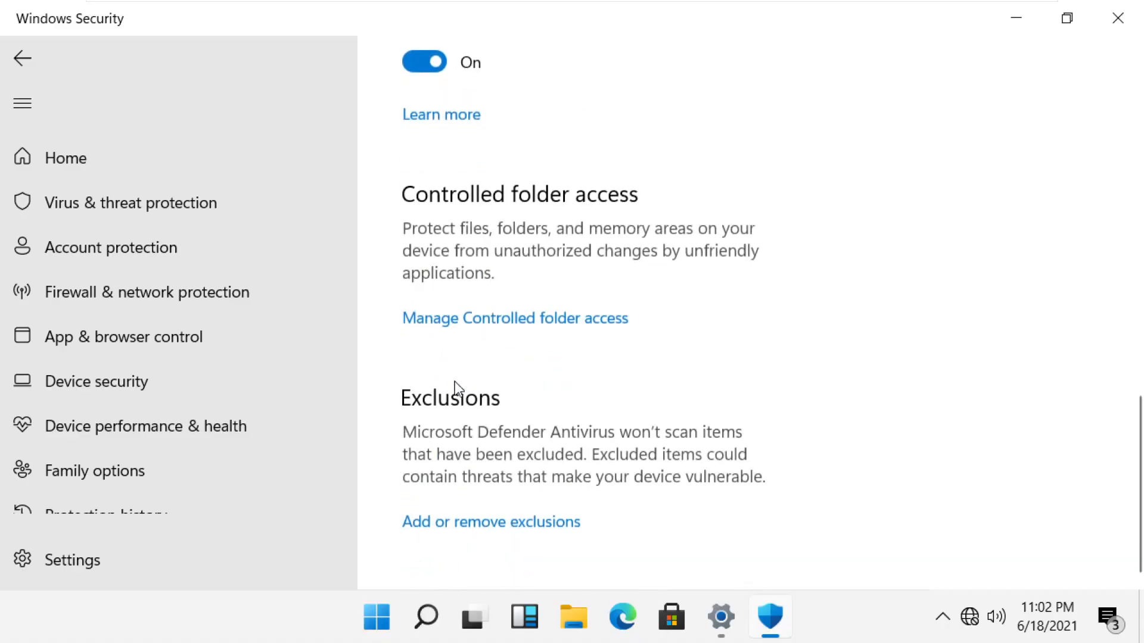
scroll("up", 3)
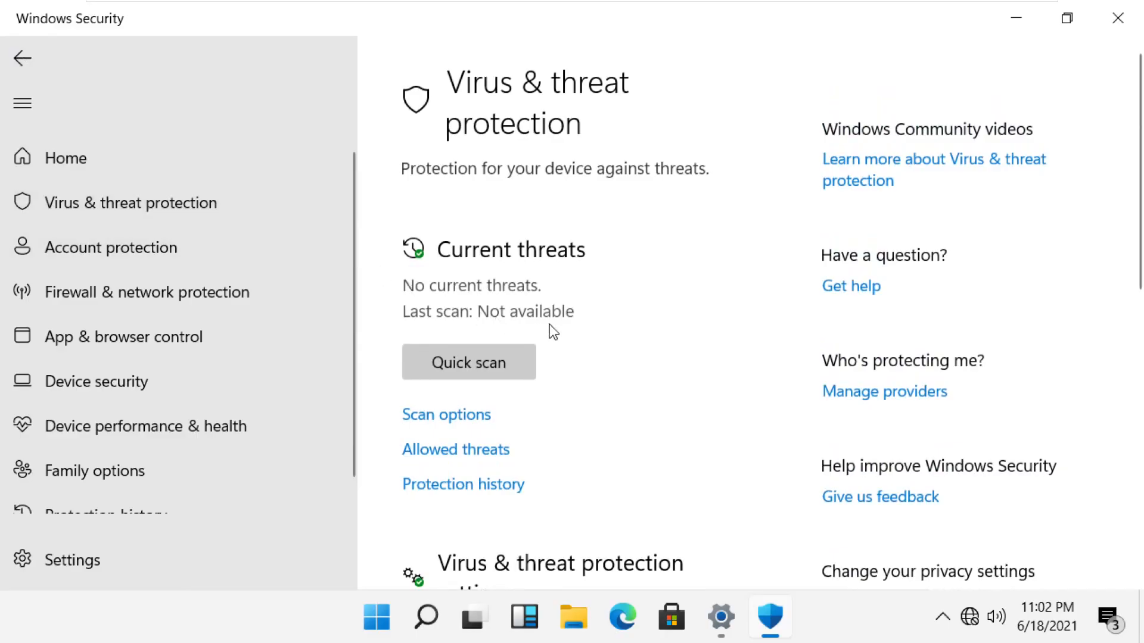
Select Full scan on the Scan options page, then bring up Task Manager.
scroll("down", 3)
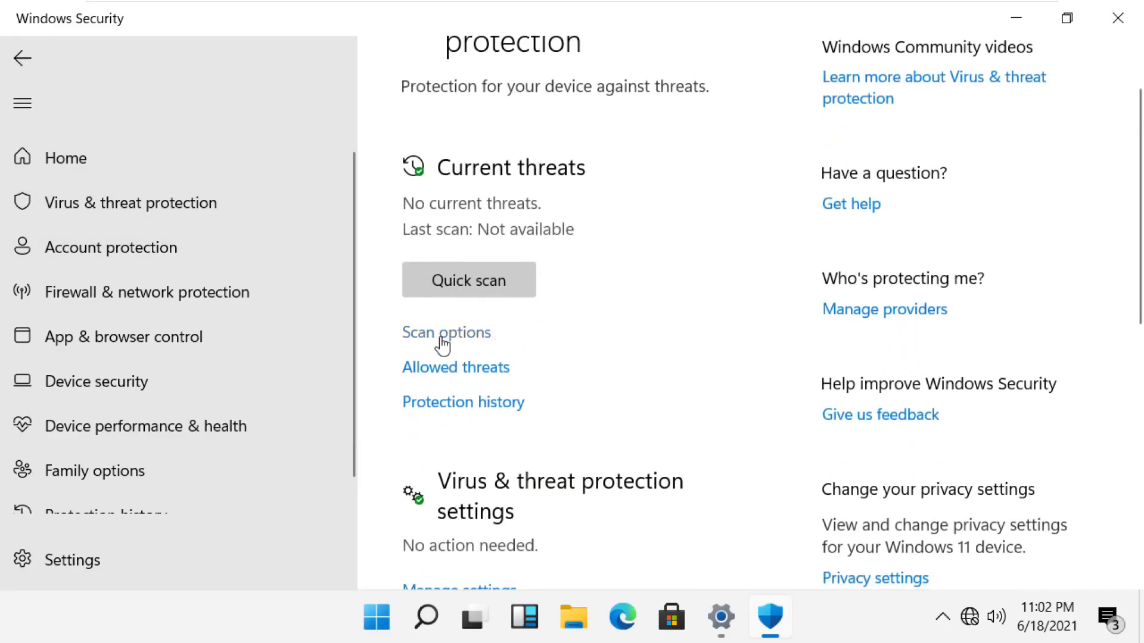
left_click(447, 333)
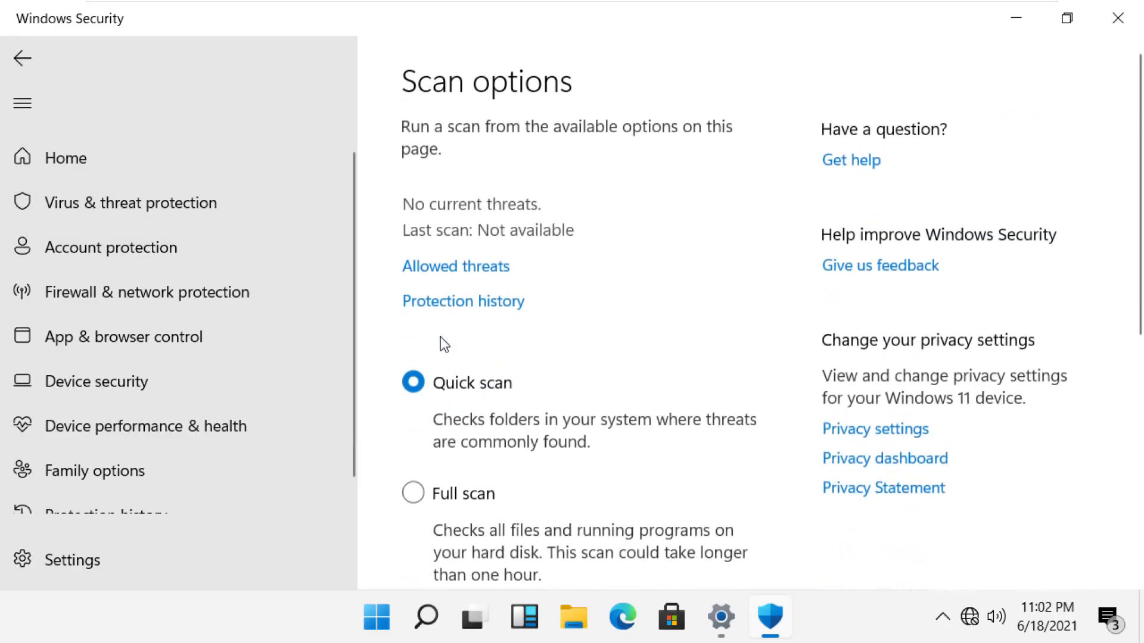
scroll("down", 3)
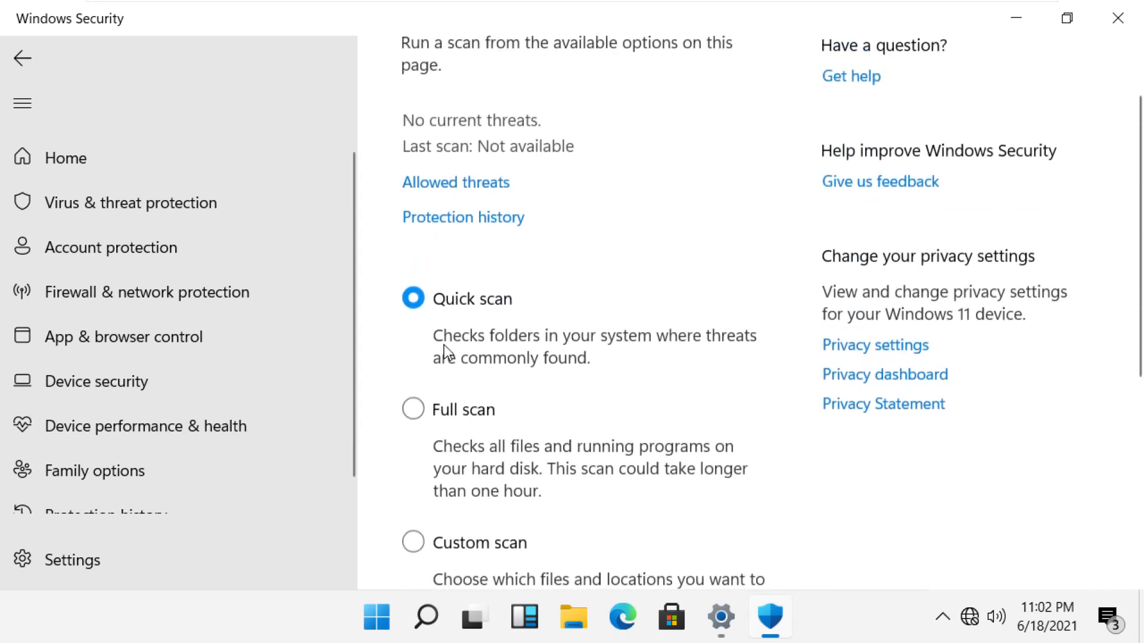
scroll("down", 3)
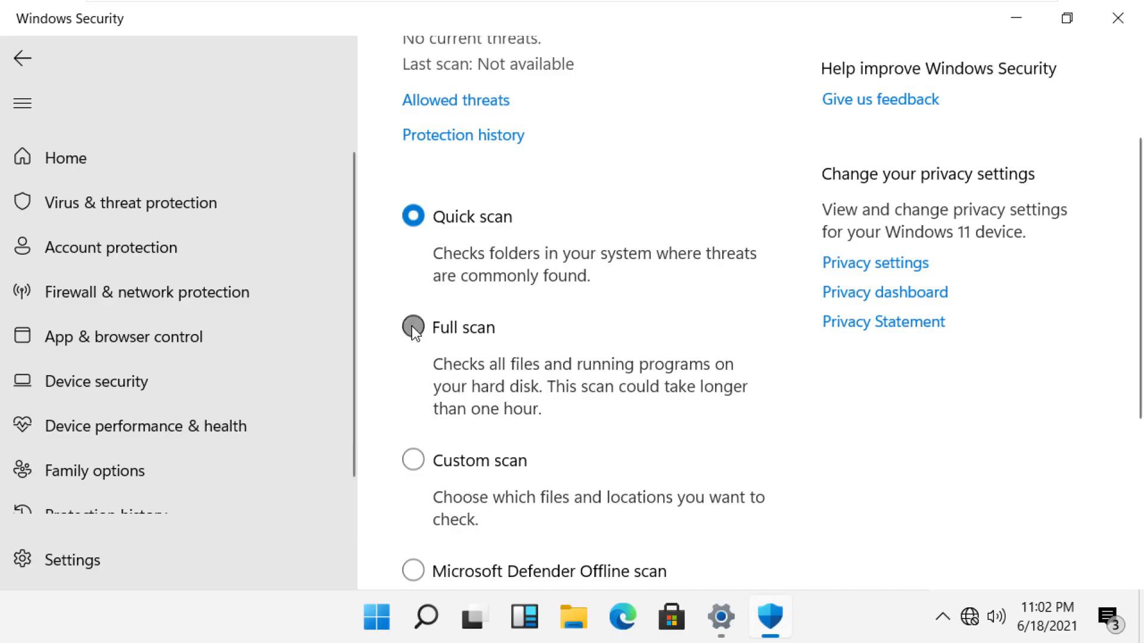
scroll("down", 3)
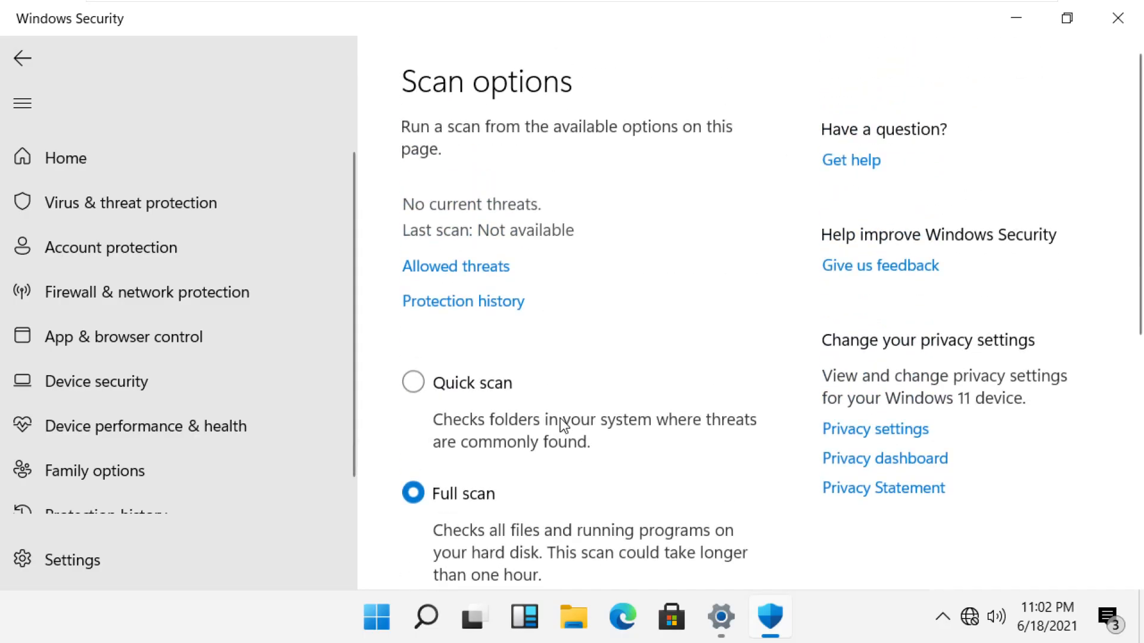
mouse_move(1118, 18)
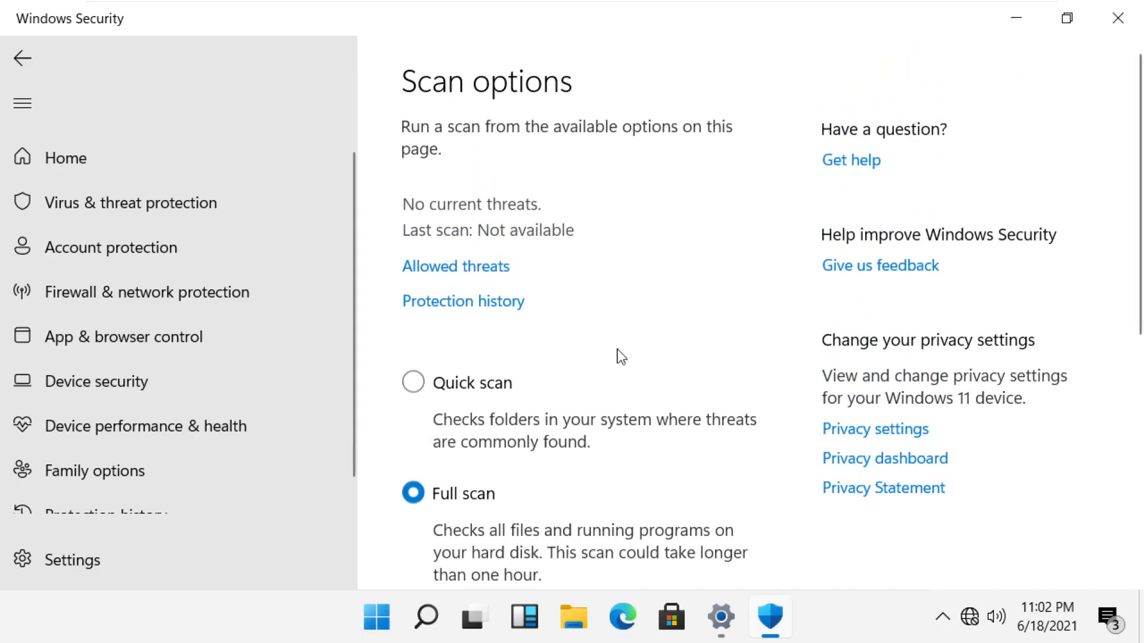
type("ta")
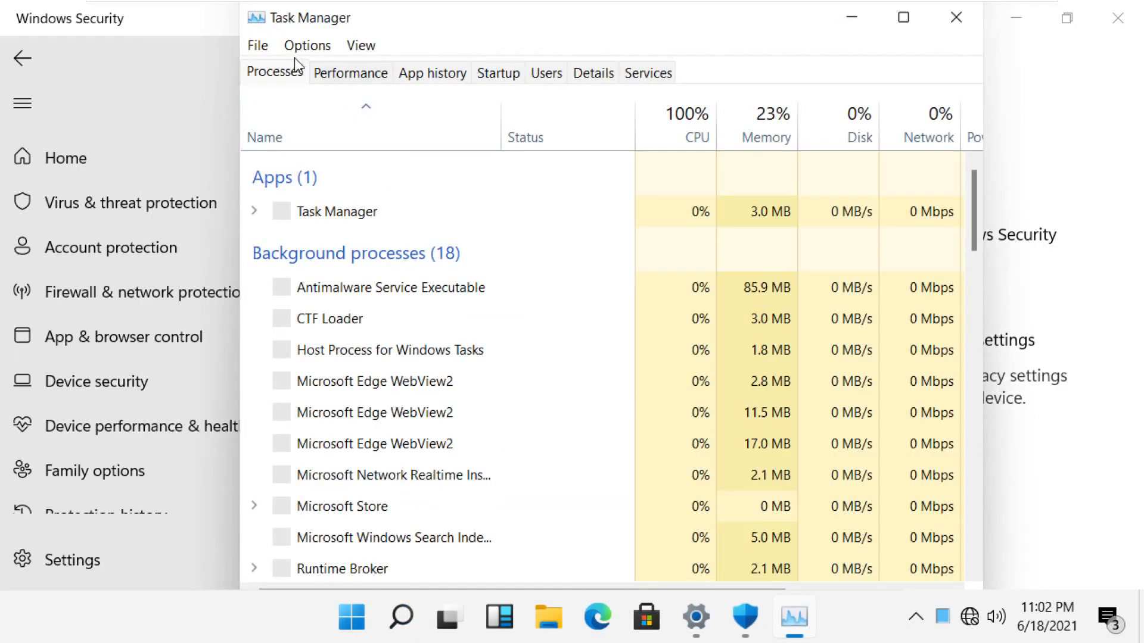
Create a new Task Manager task pointing to C:\Windows\System32\cmd.exe.
left_click(257, 46)
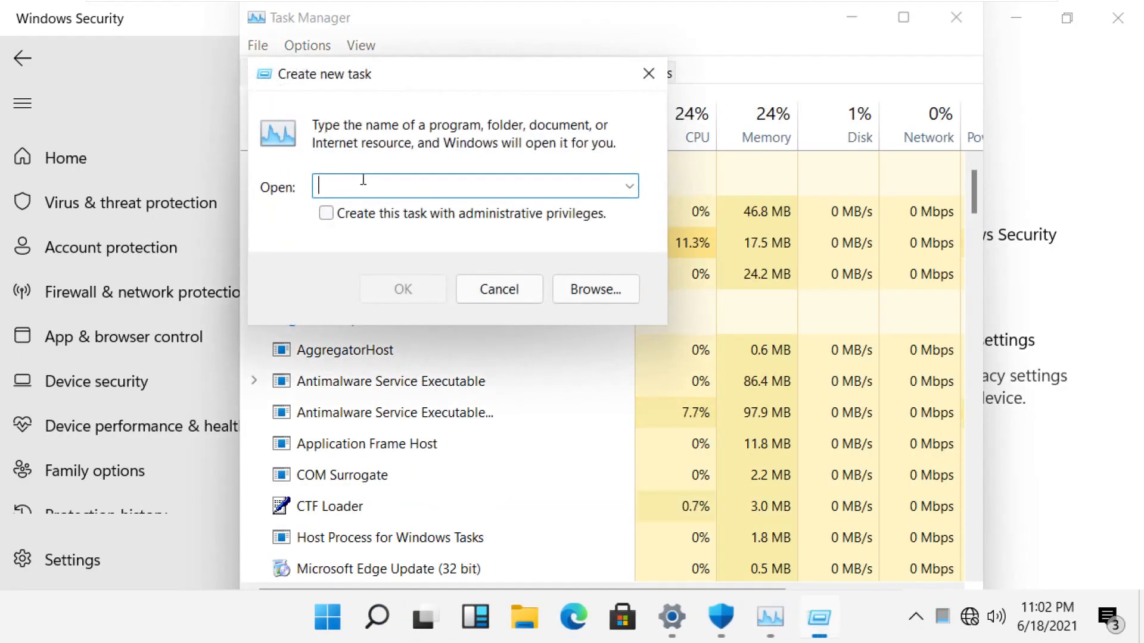
left_click(596, 289)
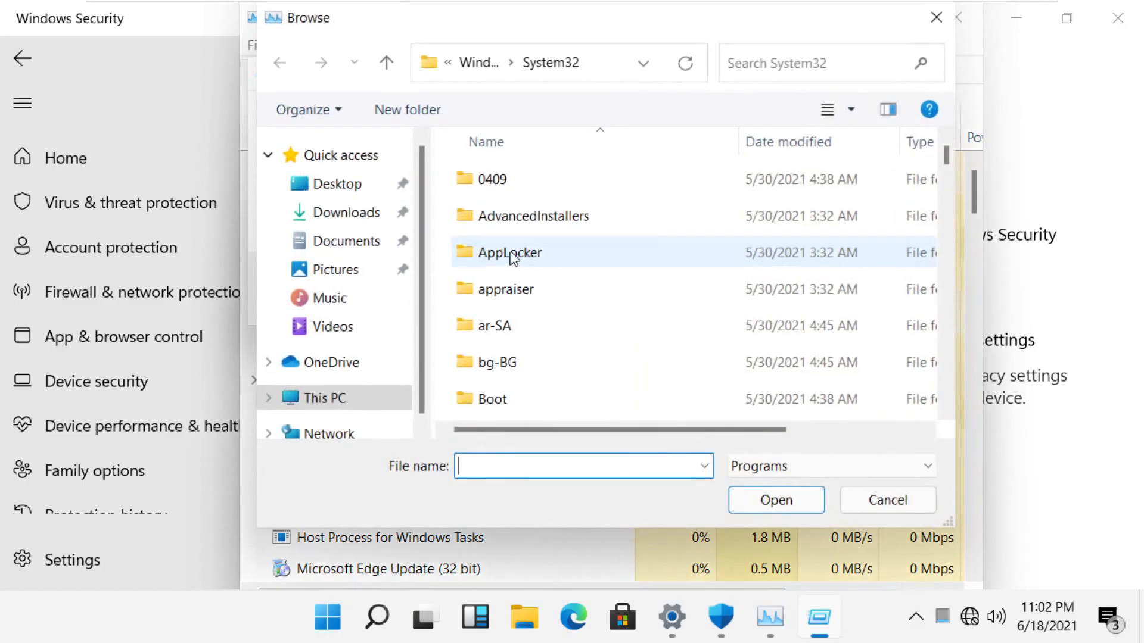
left_click(325, 398)
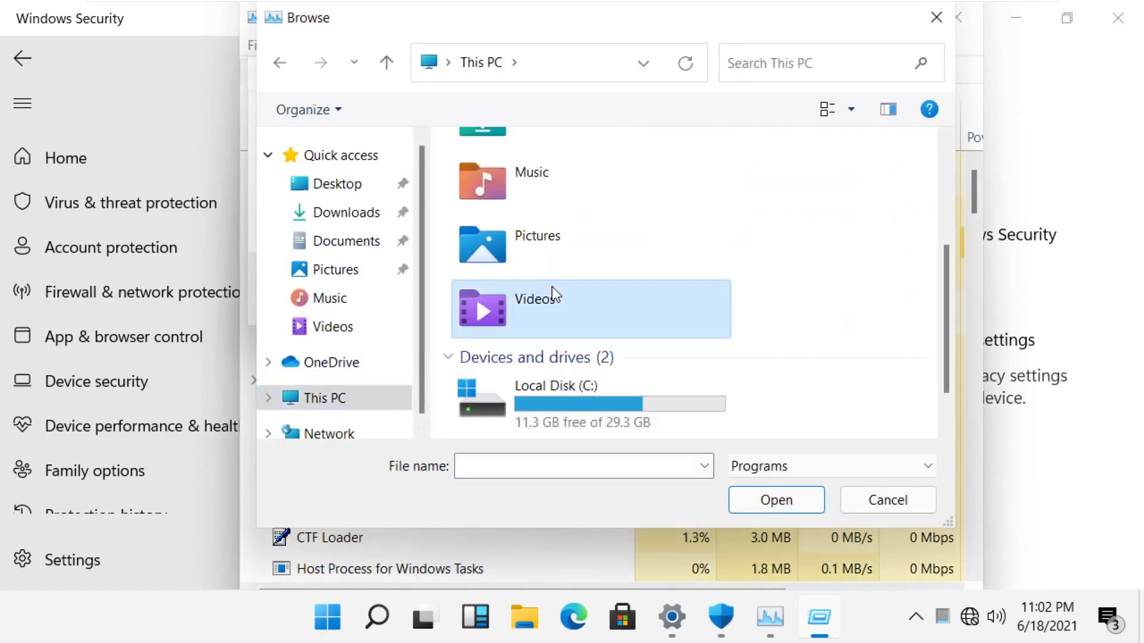
double_click(554, 394)
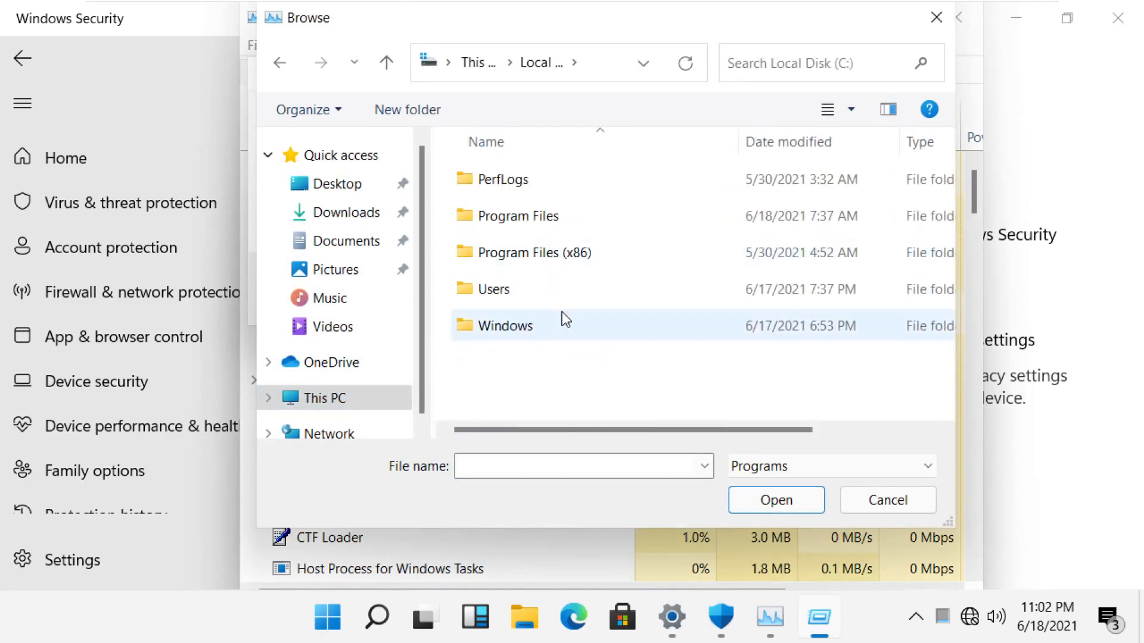
double_click(505, 325)
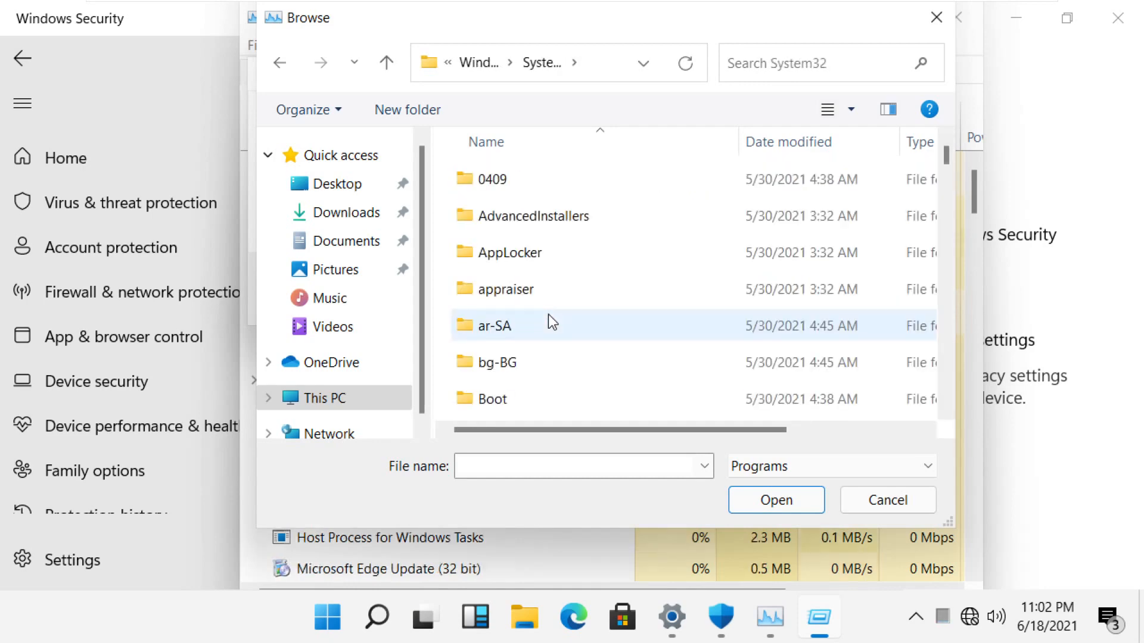
left_click(888, 500)
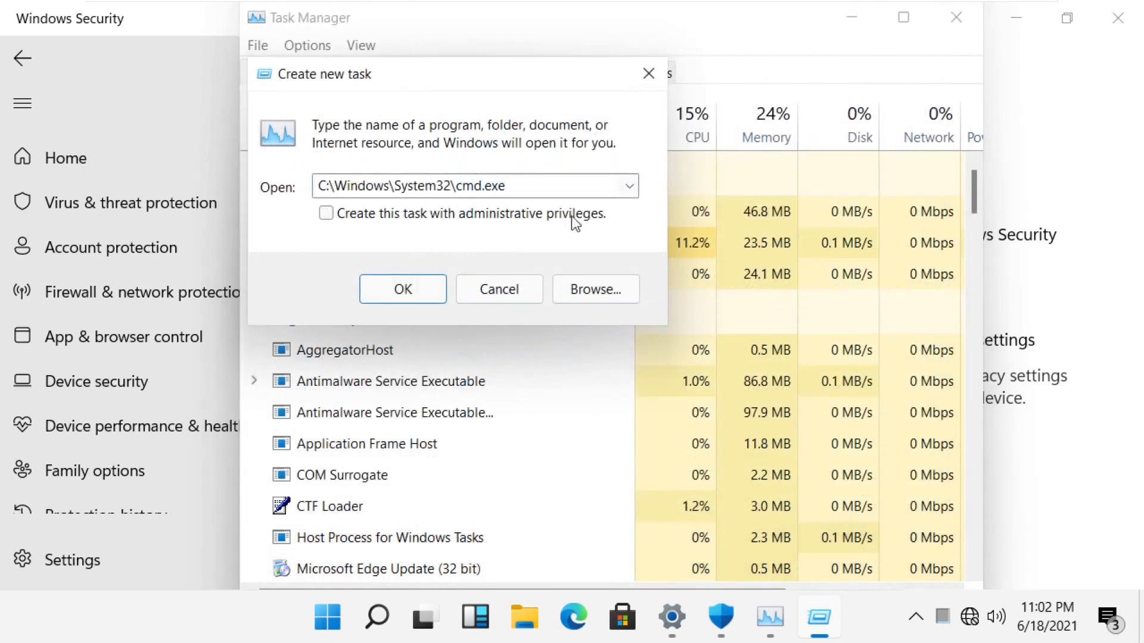
Run cmd.exe with administrative privileges and execute gpupdate.
left_click(403, 289)
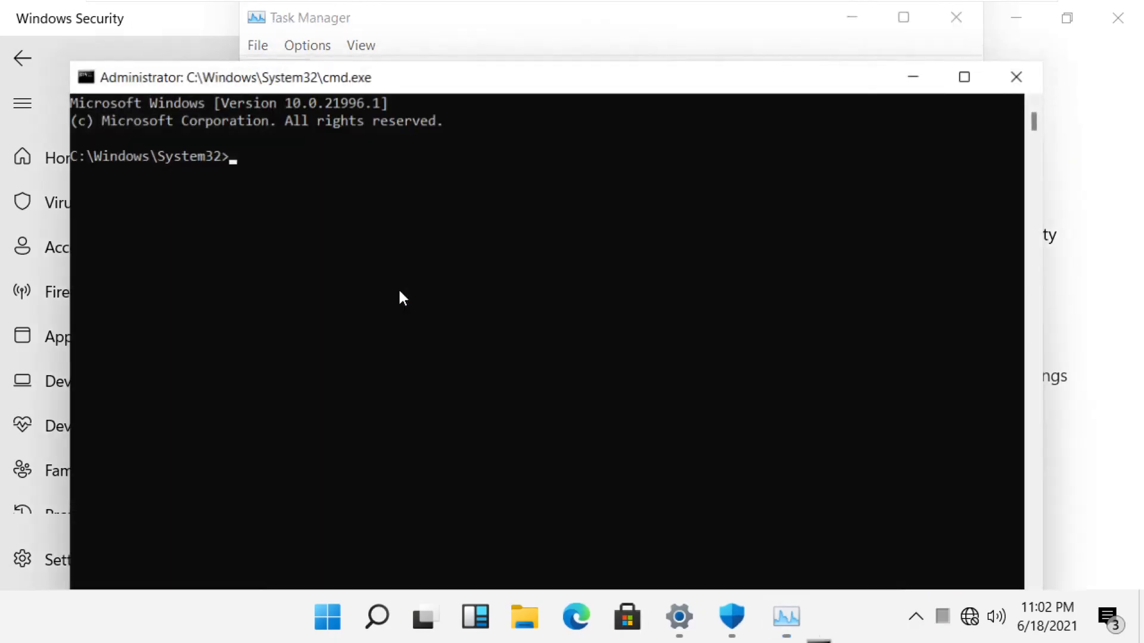
type("gp")
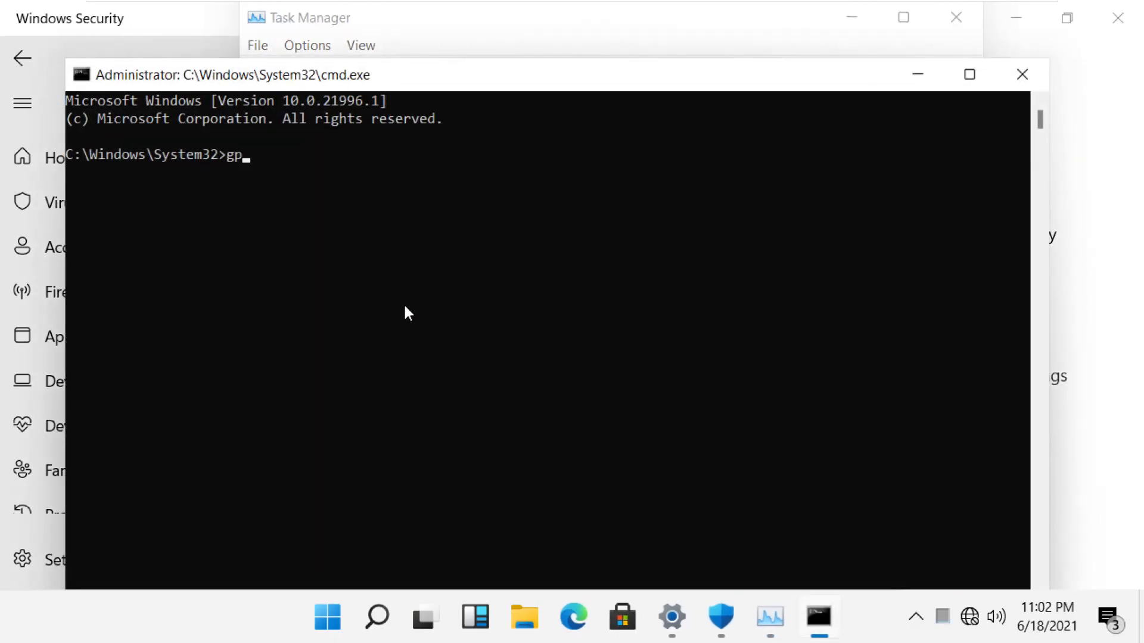
key("enter")
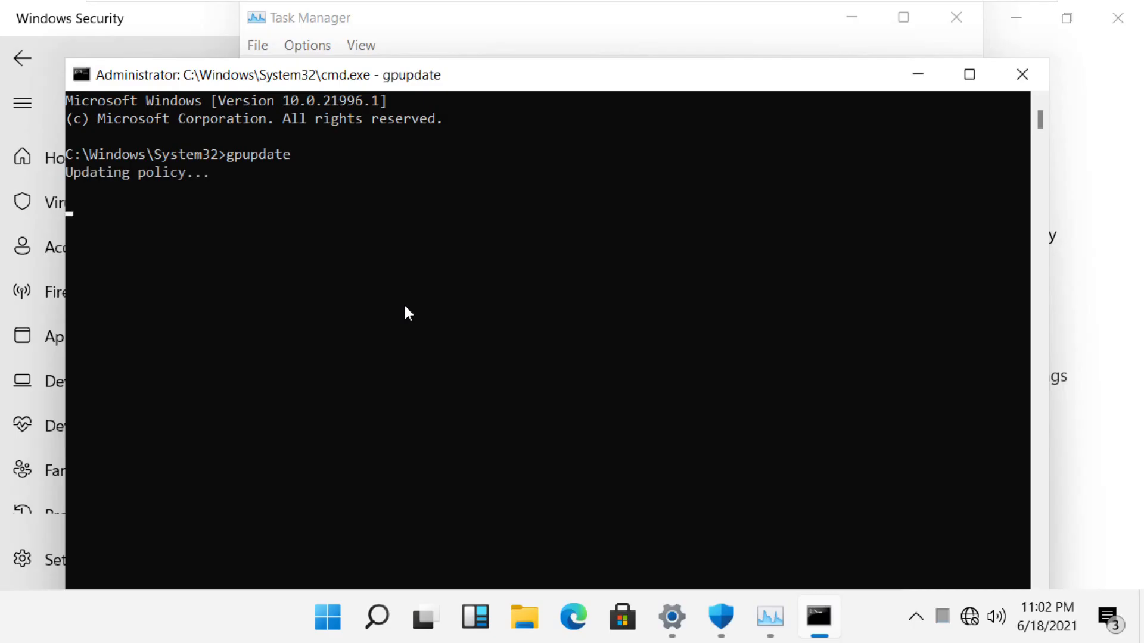